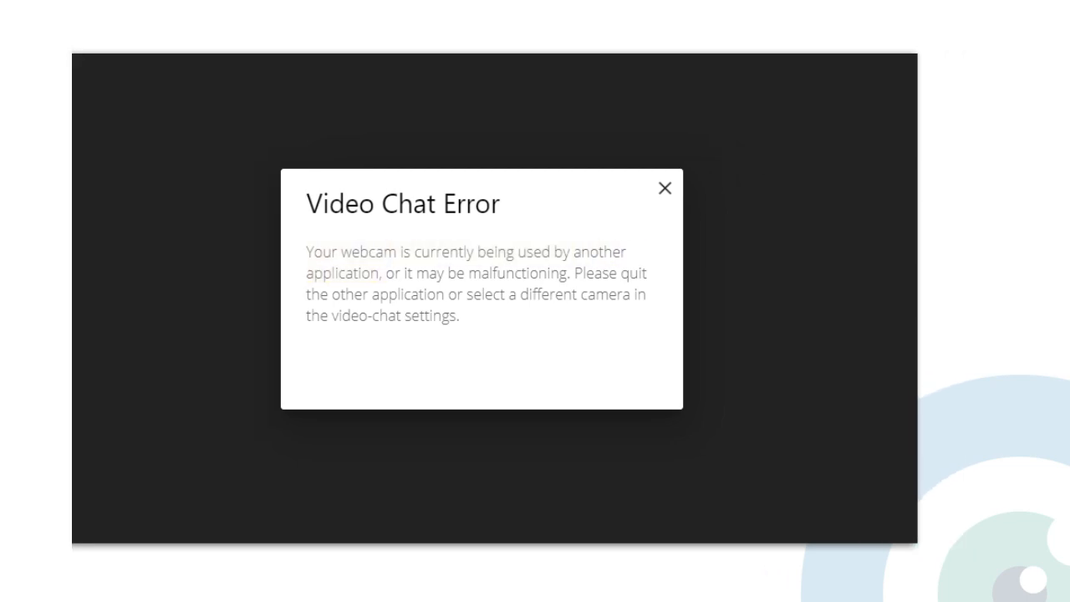
Dismiss the Video Chat Error message so the client list of six clients shows
{"action": "left_click", "coordinate": [665, 188]}
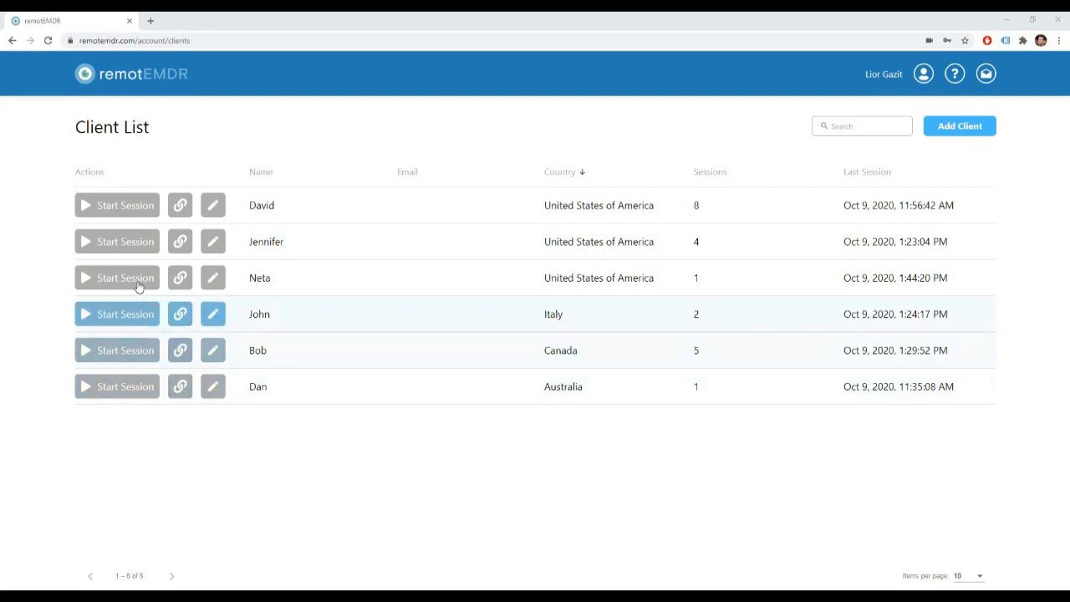
Start a session with Neta, the third client, raising her session count to two
{"action": "left_click", "coordinate": [117, 278]}
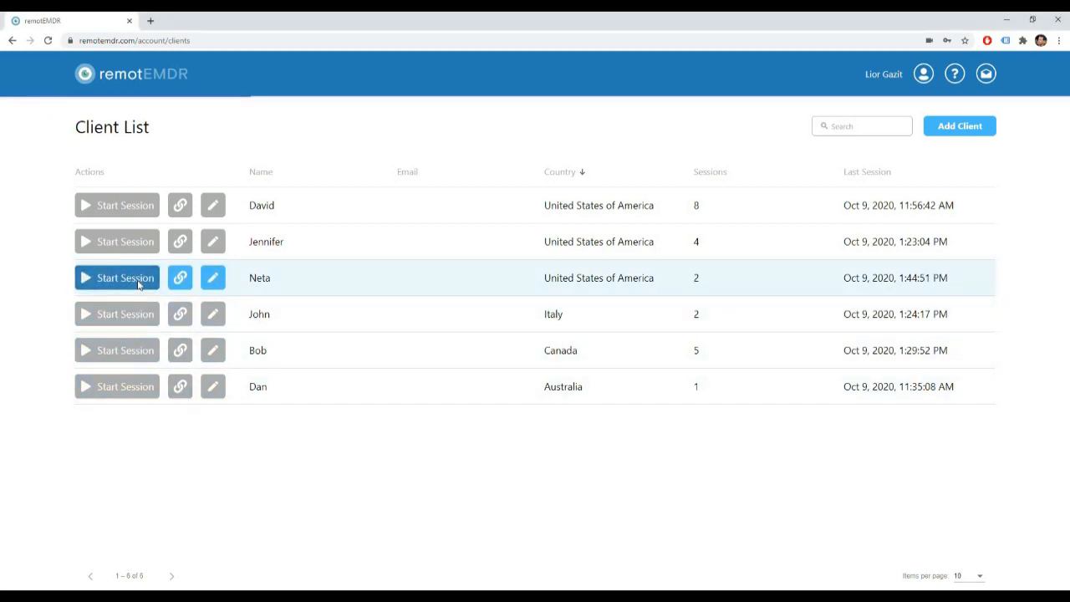
{"action": "left_click", "coordinate": [117, 277]}
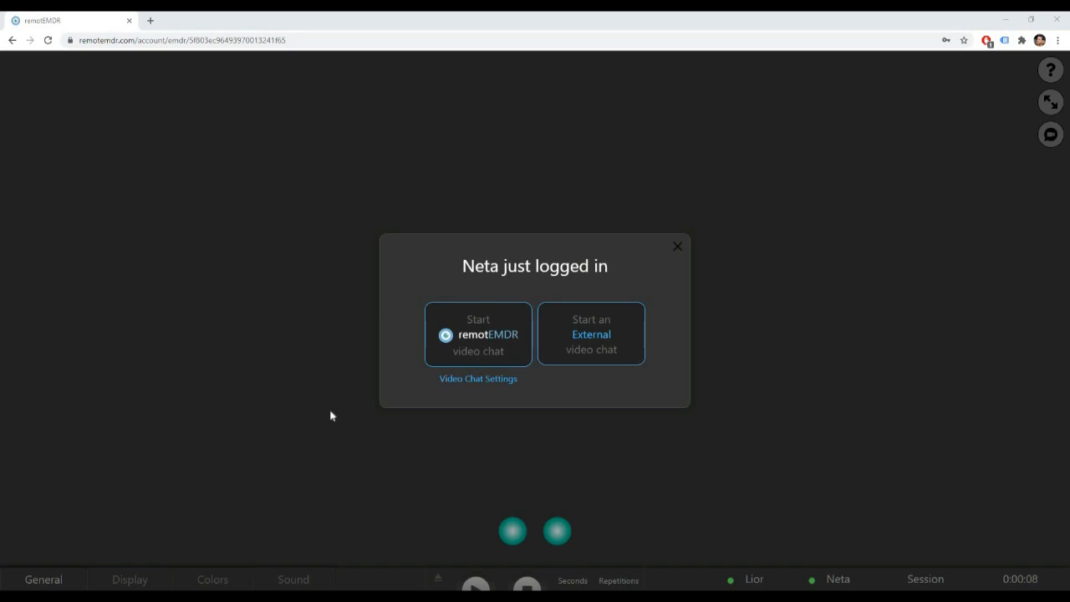
{"action": "mouse_move", "coordinate": [379, 425]}
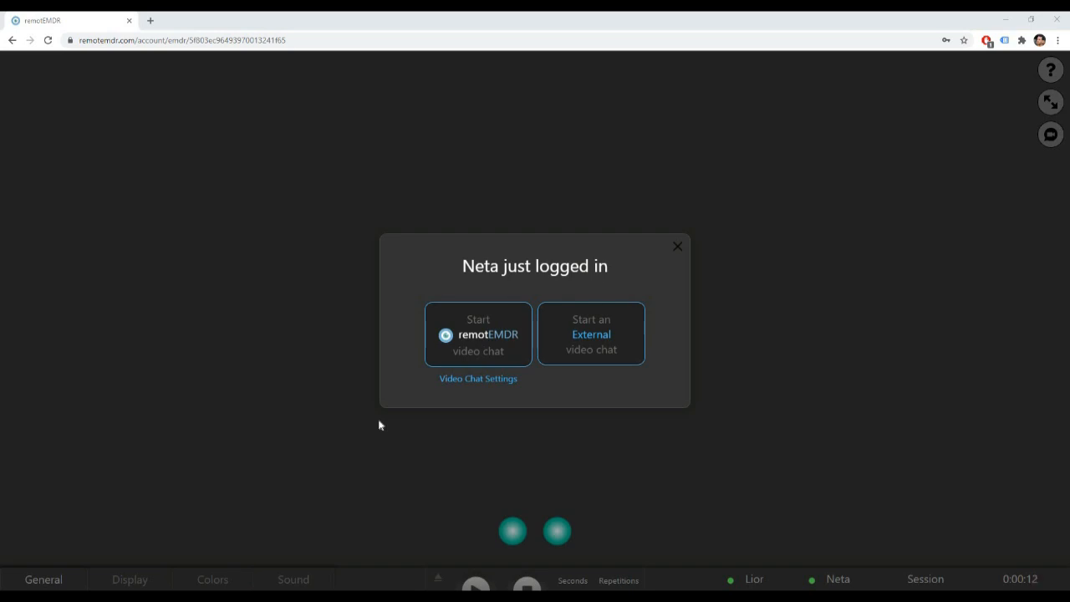
{"action": "mouse_move", "coordinate": [477, 379]}
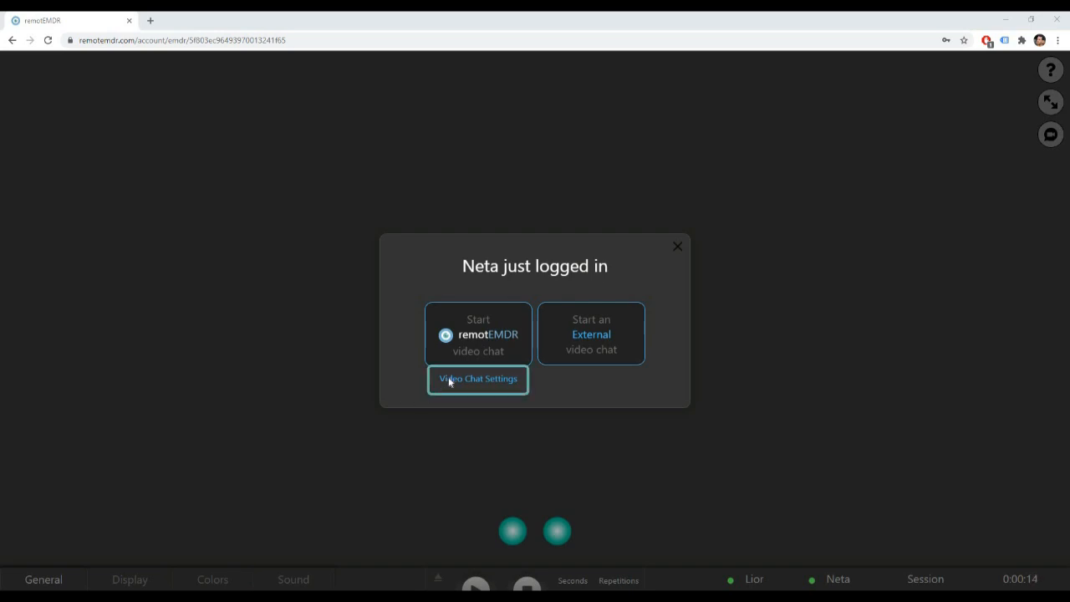
{"action": "left_click", "coordinate": [477, 379]}
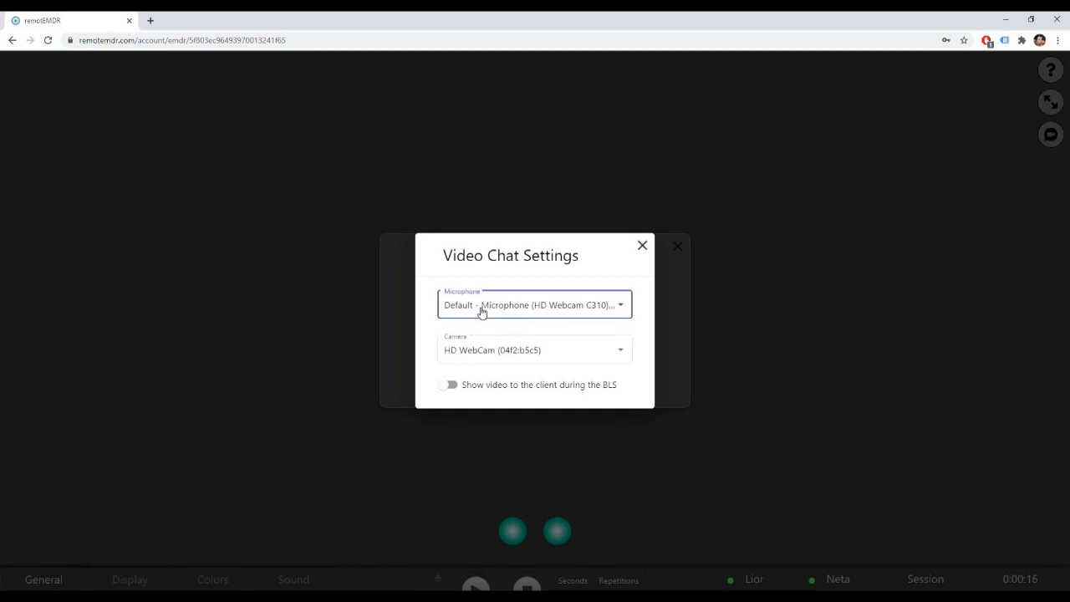
{"action": "left_click", "coordinate": [534, 304]}
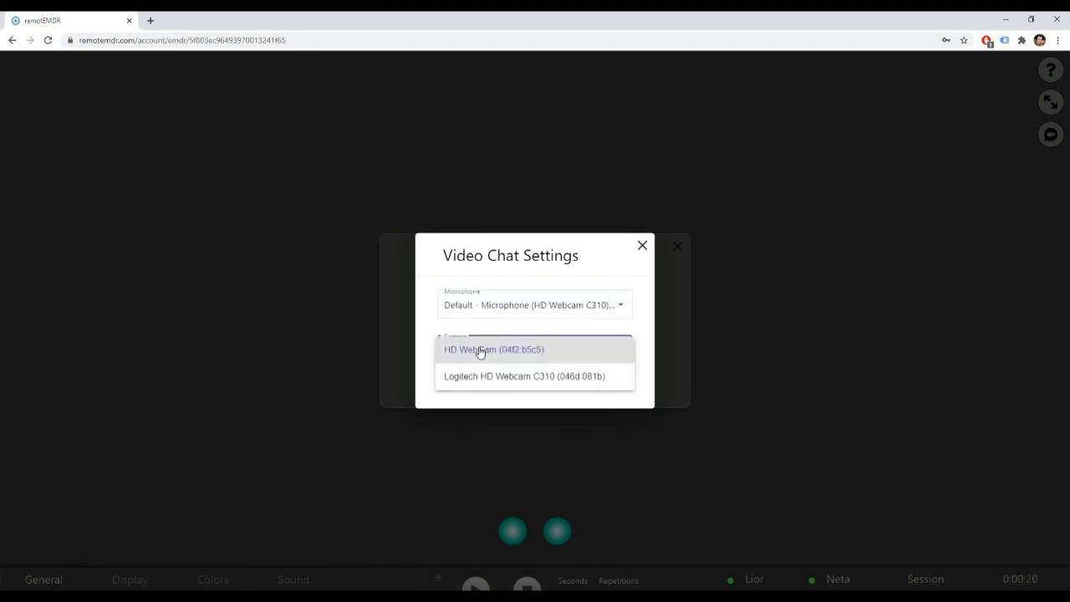
{"action": "left_click", "coordinate": [493, 349]}
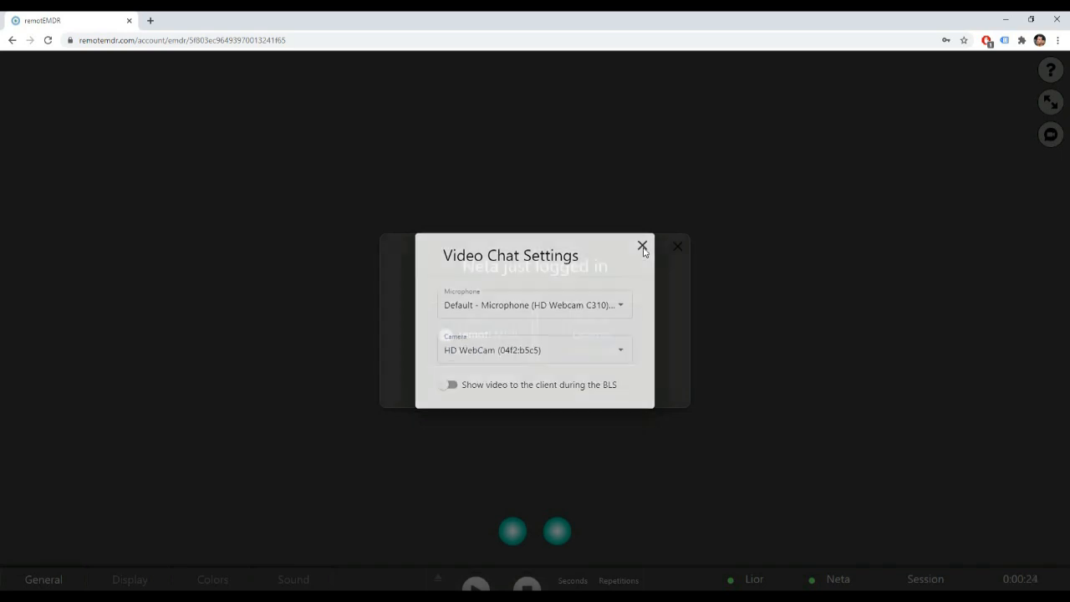
{"action": "left_click", "coordinate": [642, 246]}
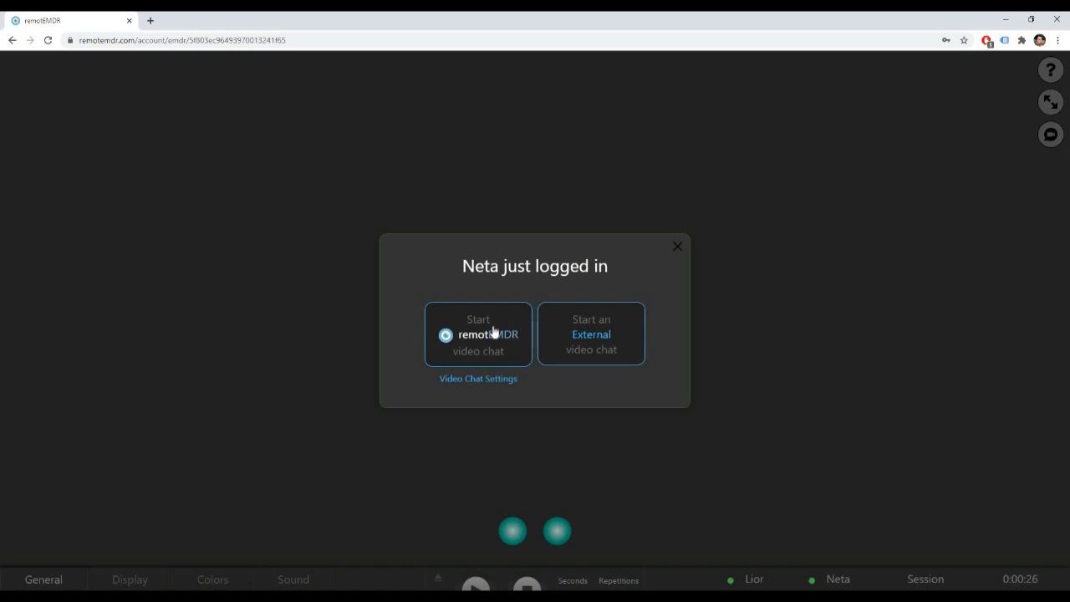
Connect the built-in video chat with Neta, moving, minimizing and restoring the self-view to the upper right
{"action": "left_click", "coordinate": [477, 334]}
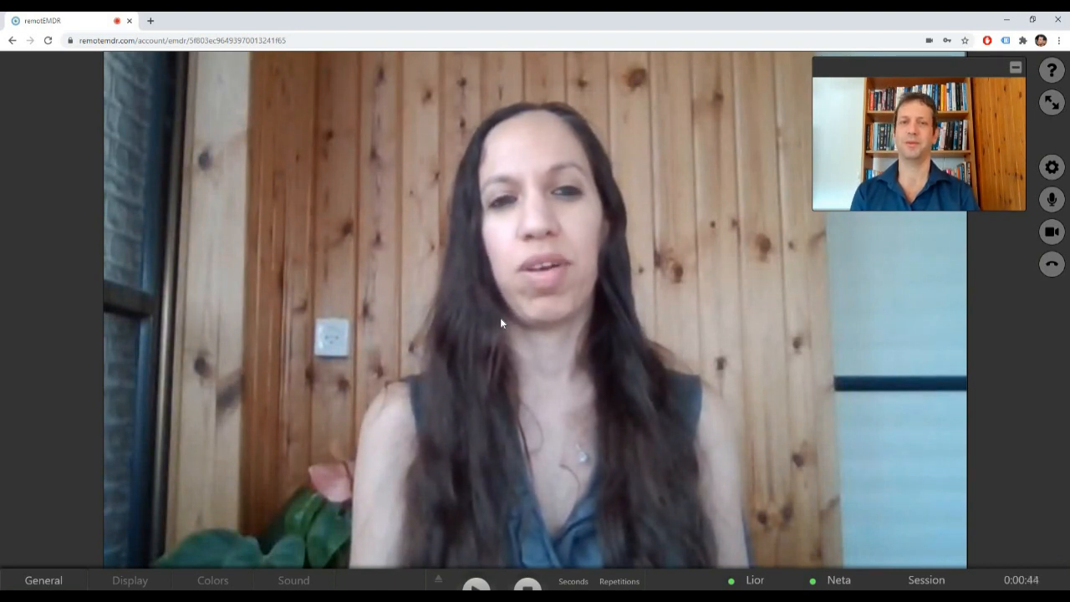
{"action": "left_click_drag", "start_coordinate": [916, 138], "coordinate": [234, 251]}
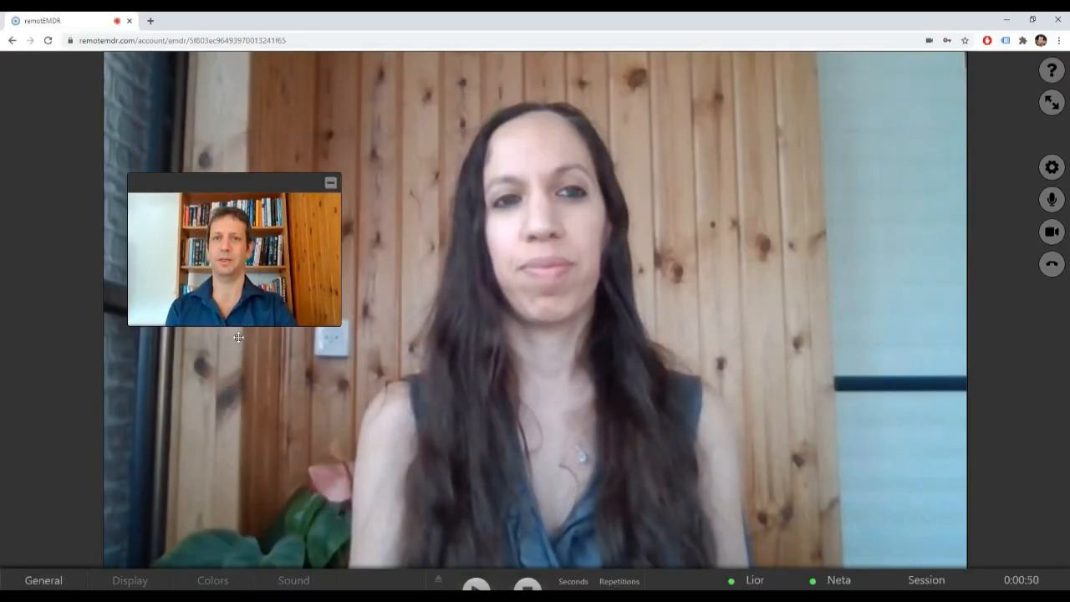
{"action": "left_click_drag", "start_coordinate": [234, 251], "coordinate": [853, 242]}
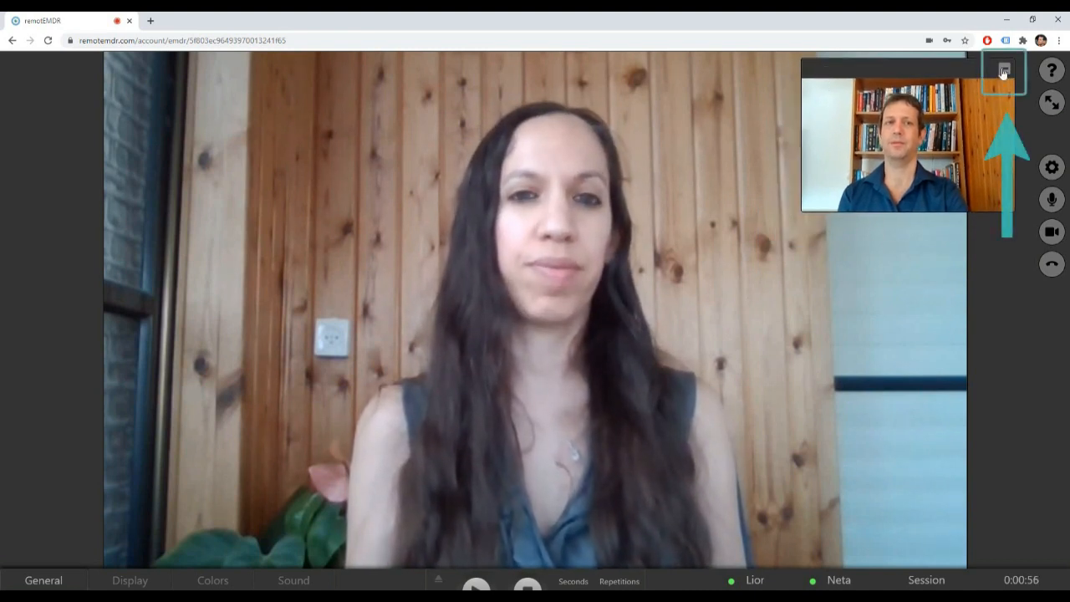
{"action": "left_click", "coordinate": [1003, 71]}
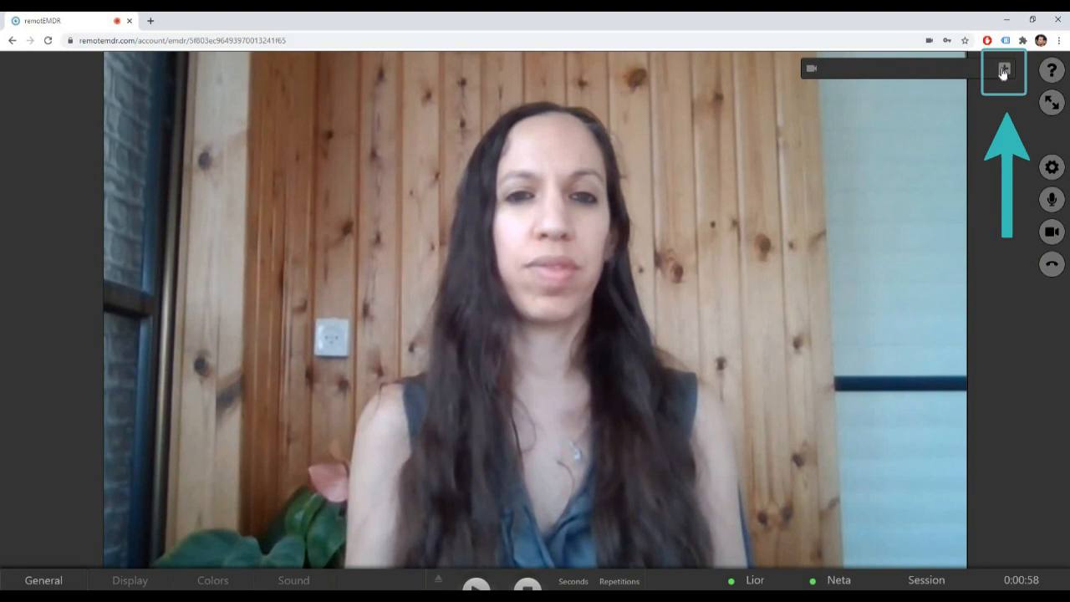
{"action": "left_click", "coordinate": [1003, 70]}
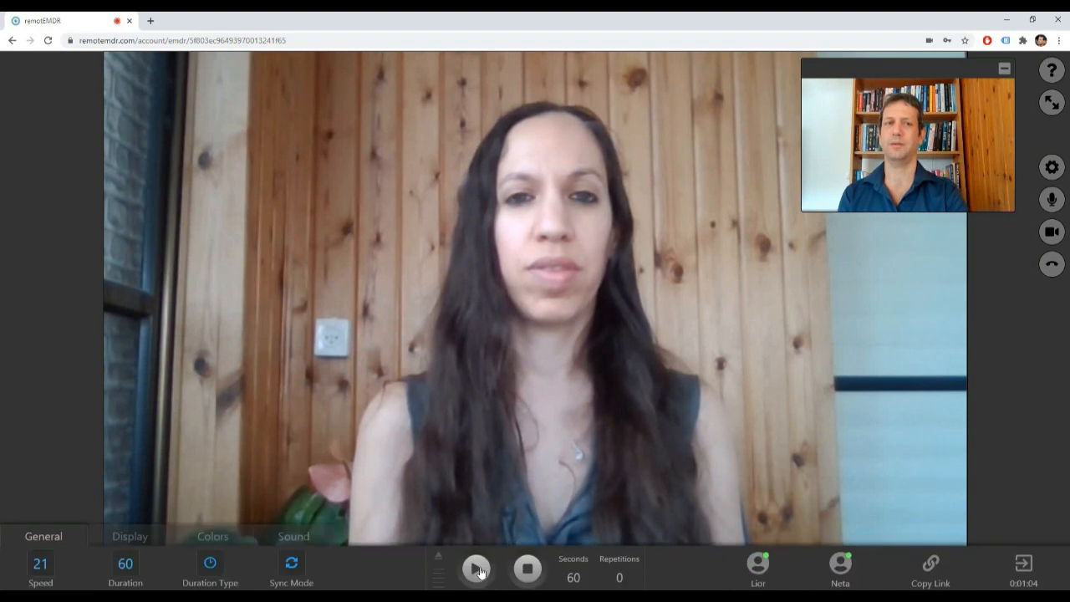
Run the bilateral stimulation from the bottom bar
{"action": "left_click", "coordinate": [477, 569]}
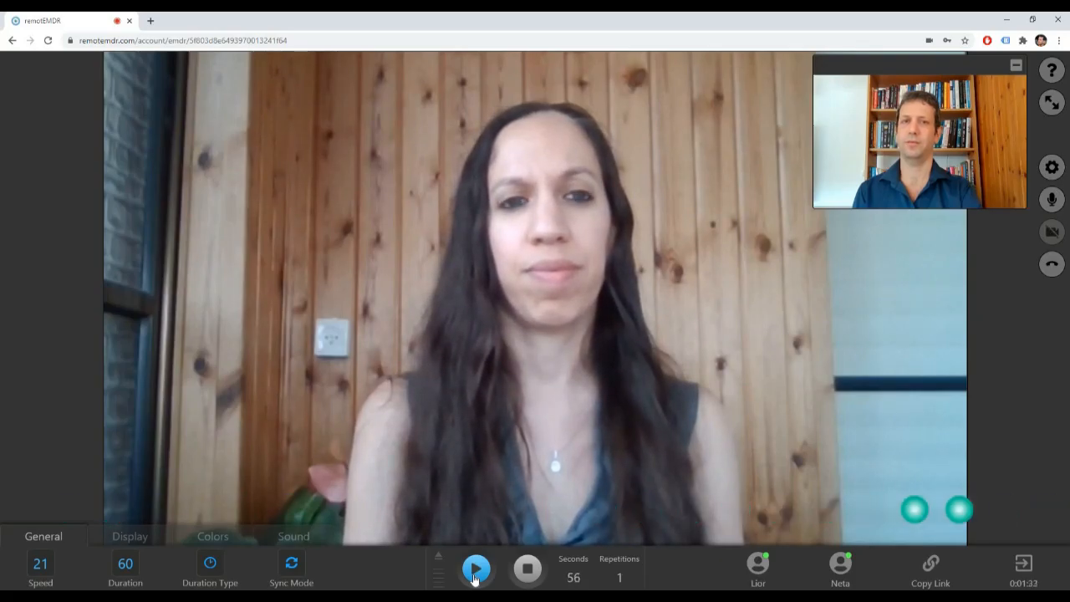
{"action": "left_click", "coordinate": [476, 569]}
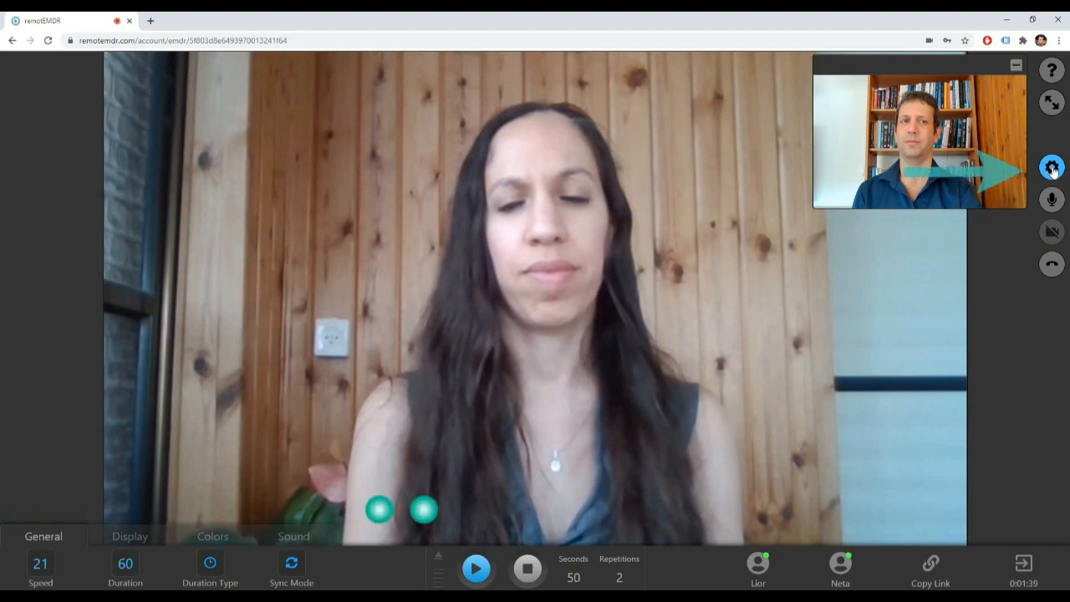
Enable 'Show video to the client during the BLS' in the video chat settings
{"action": "left_click", "coordinate": [1052, 167]}
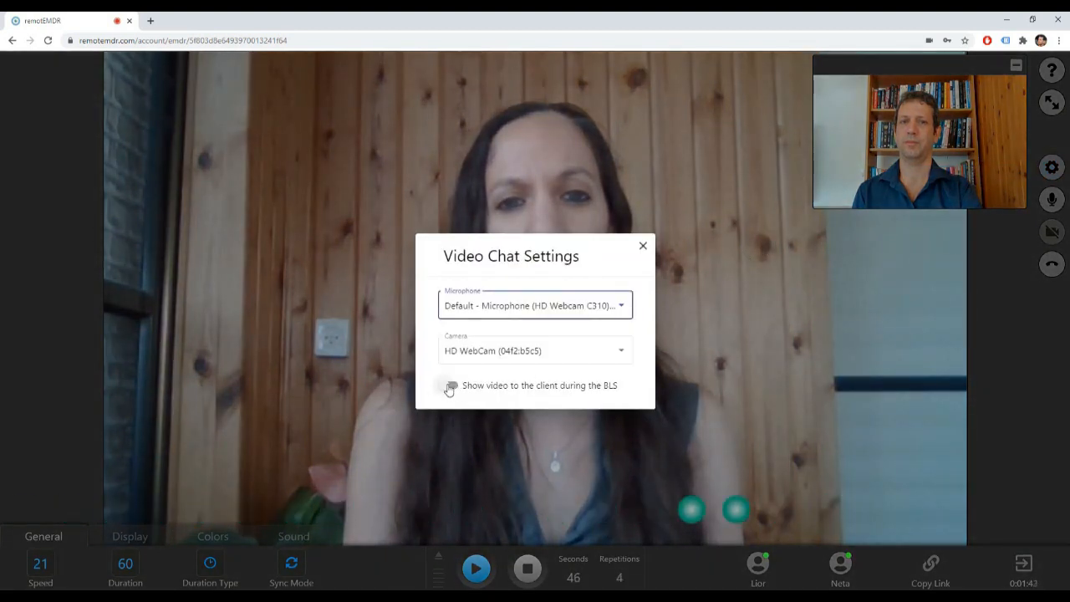
{"action": "left_click", "coordinate": [449, 386]}
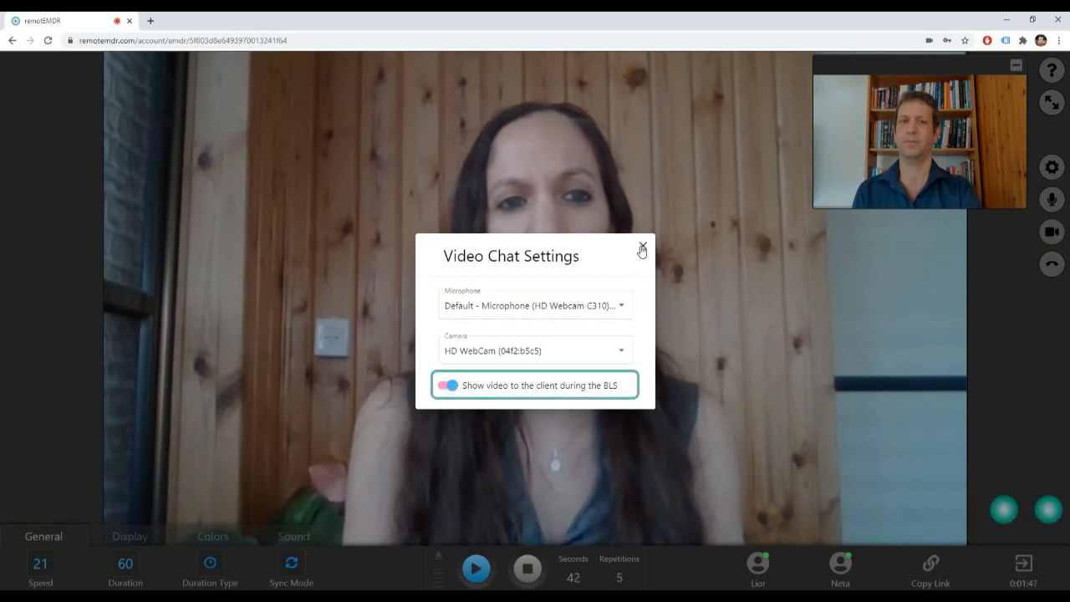
{"action": "left_click", "coordinate": [642, 250]}
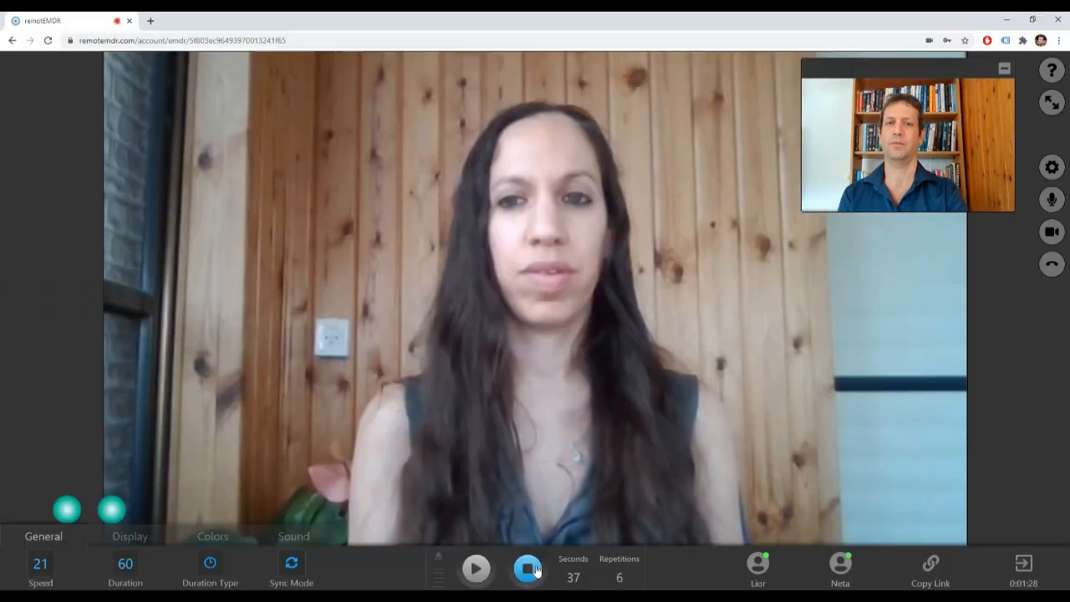
Stop the stimulation and switch the therapist's camera back on so the self-view returns
{"action": "left_click", "coordinate": [527, 569]}
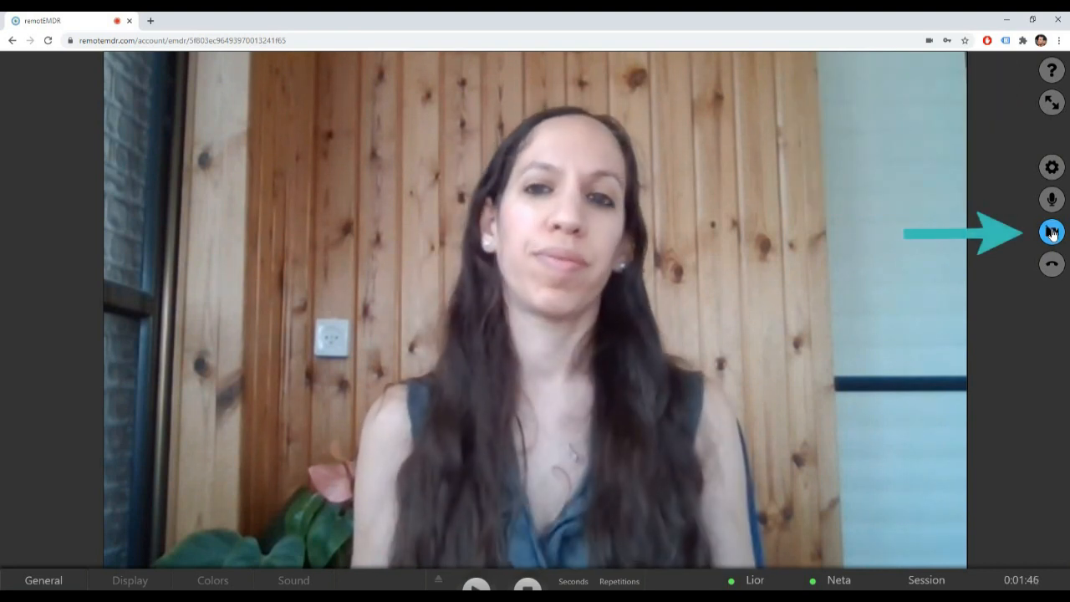
{"action": "left_click", "coordinate": [1051, 232]}
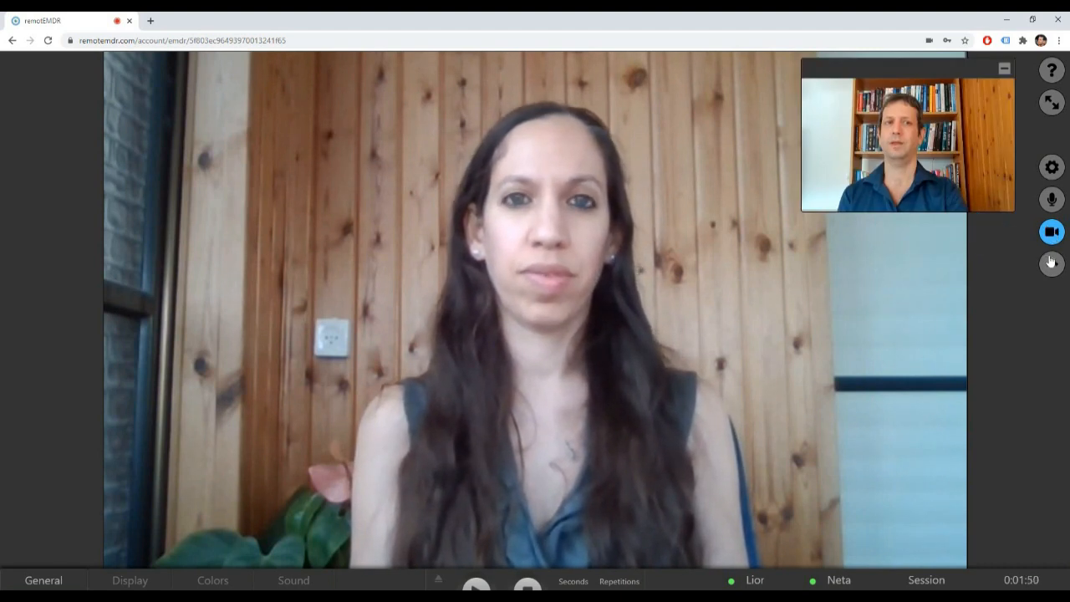
{"action": "left_click", "coordinate": [1052, 264]}
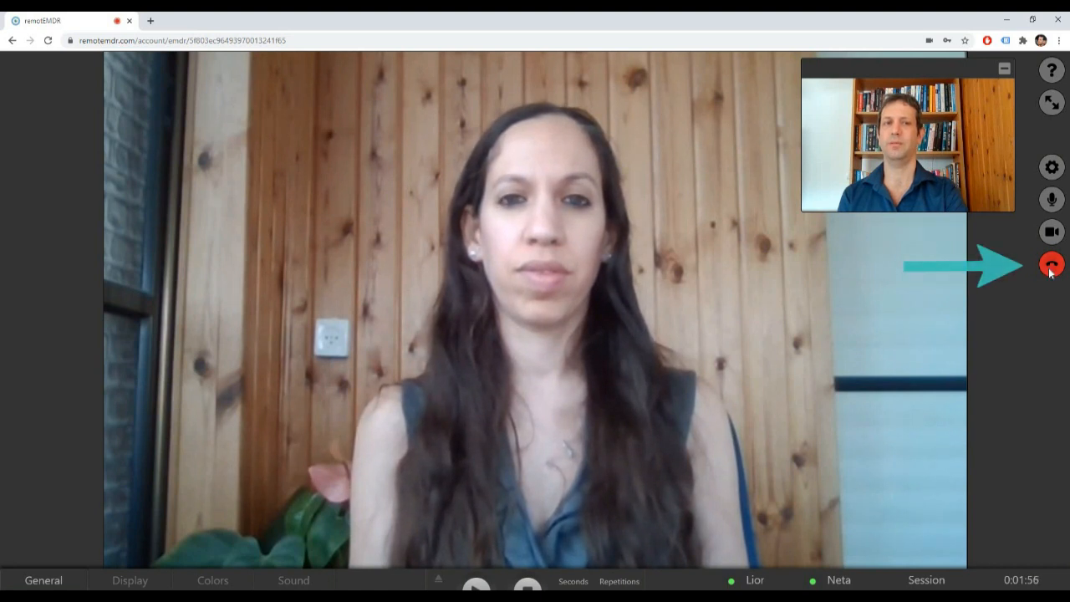
Hang up the video call with Neta, leaving her session open with chat options offered again
{"action": "left_click", "coordinate": [1051, 264]}
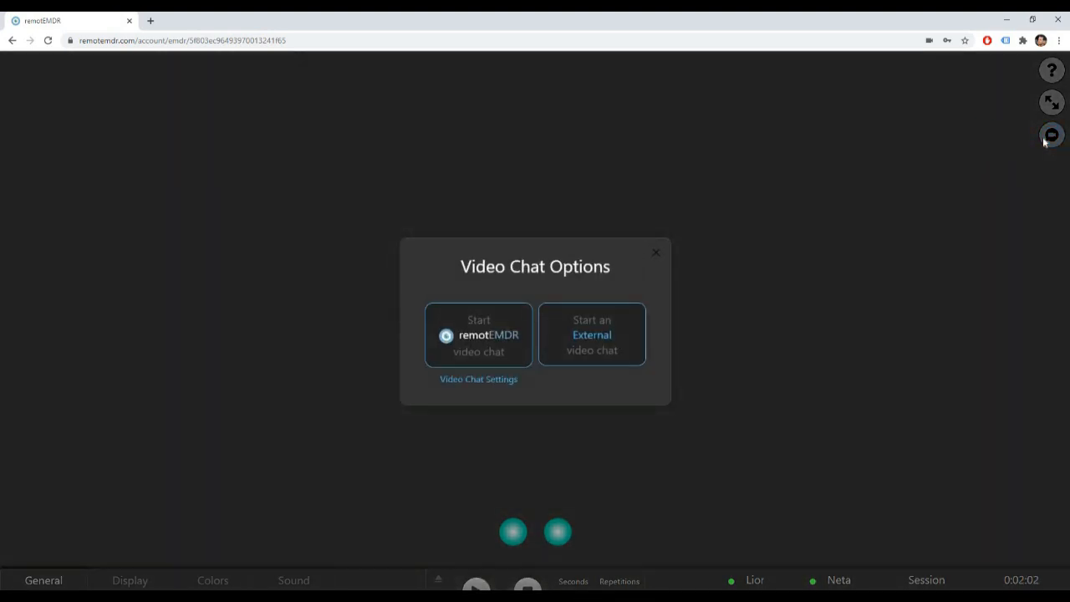